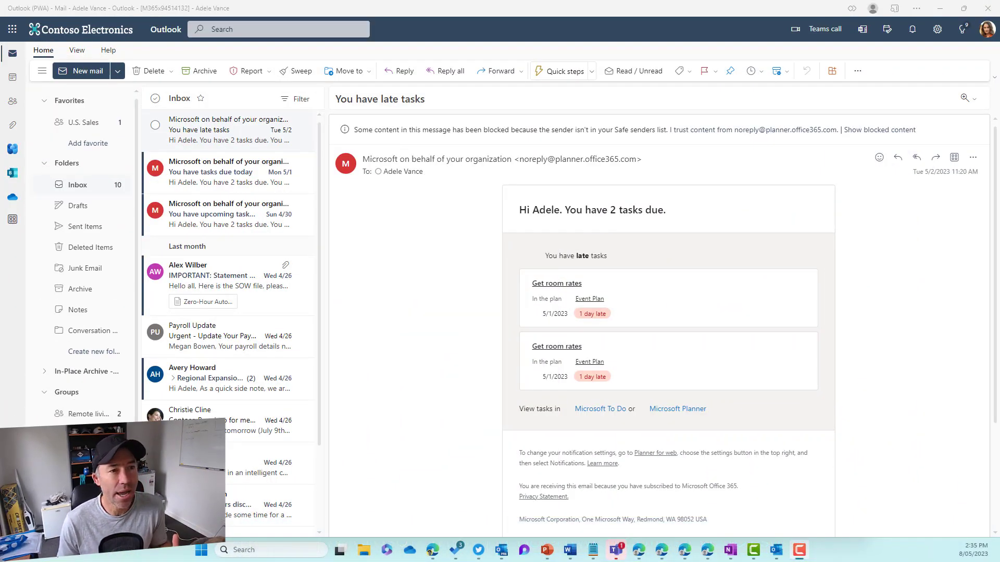
mouse_move(758, 13)
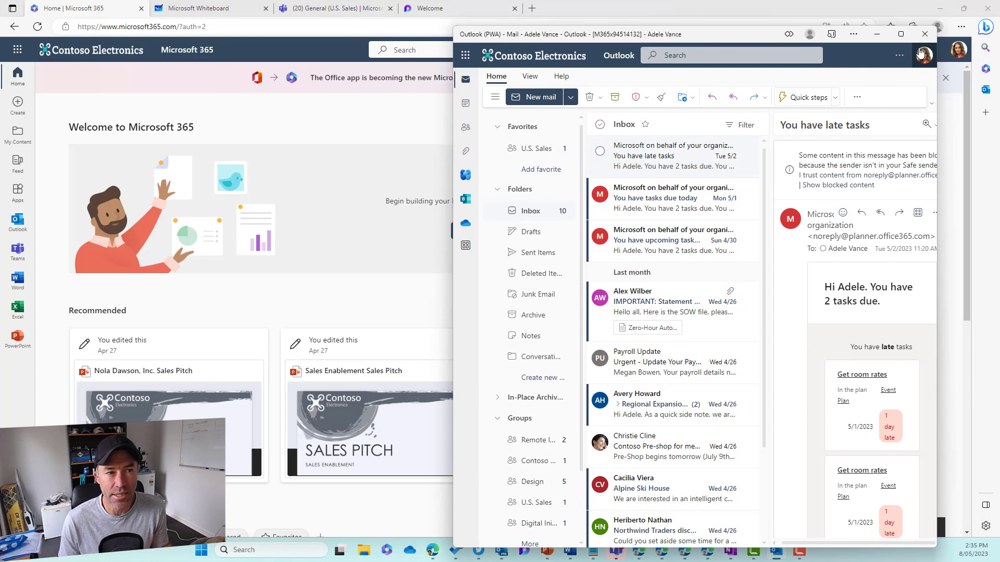
- Close the Outlook app window, returning to the Microsoft 365 home page
left_click(923, 34)
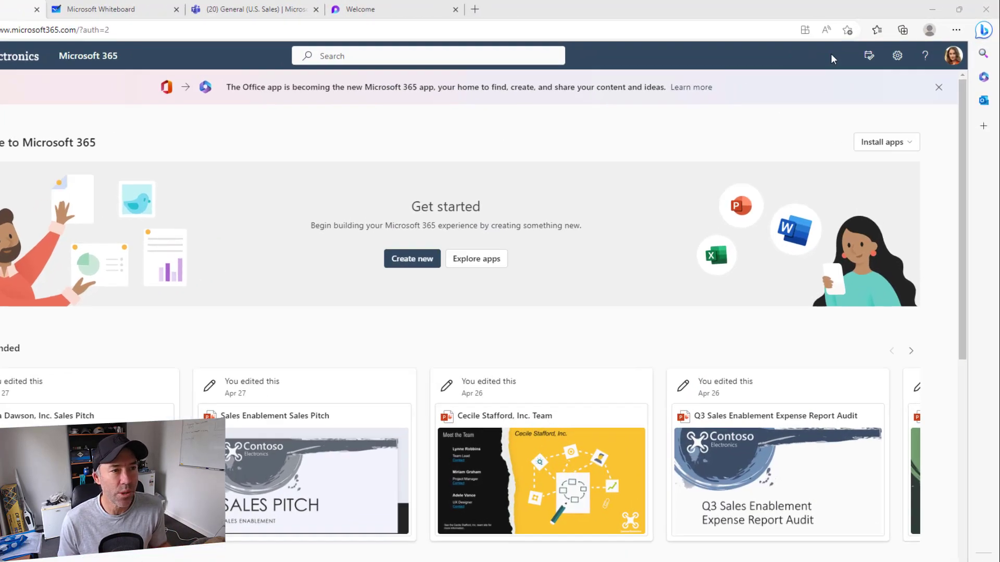
- Show the installed browser apps list via the Edge menu's Apps option
left_click(177, 9)
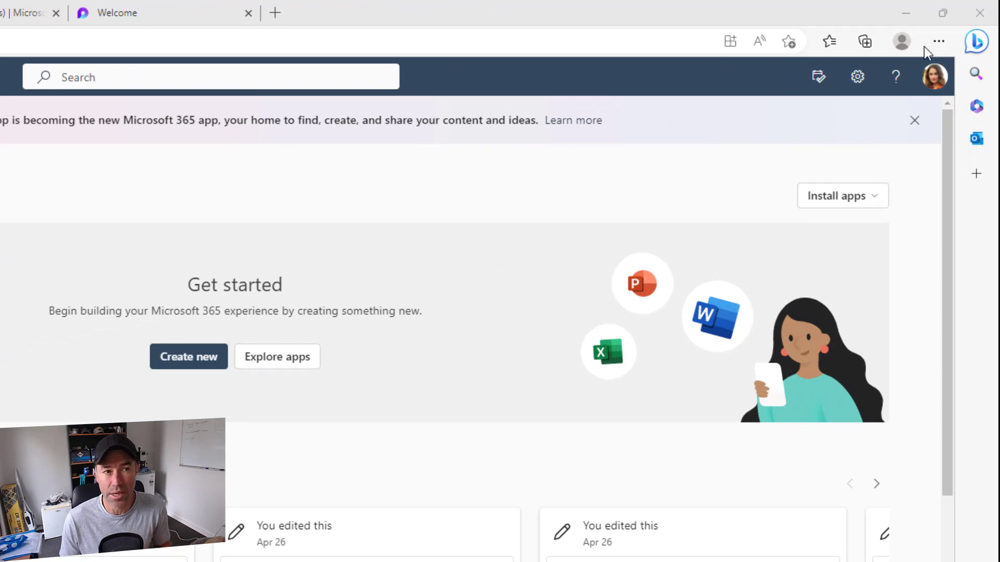
left_click(937, 41)
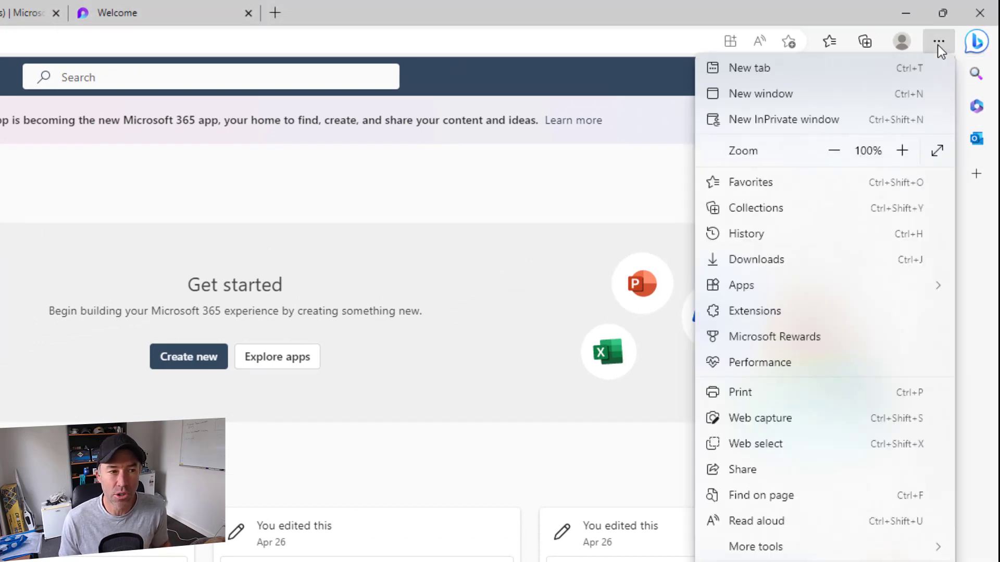
mouse_move(776, 292)
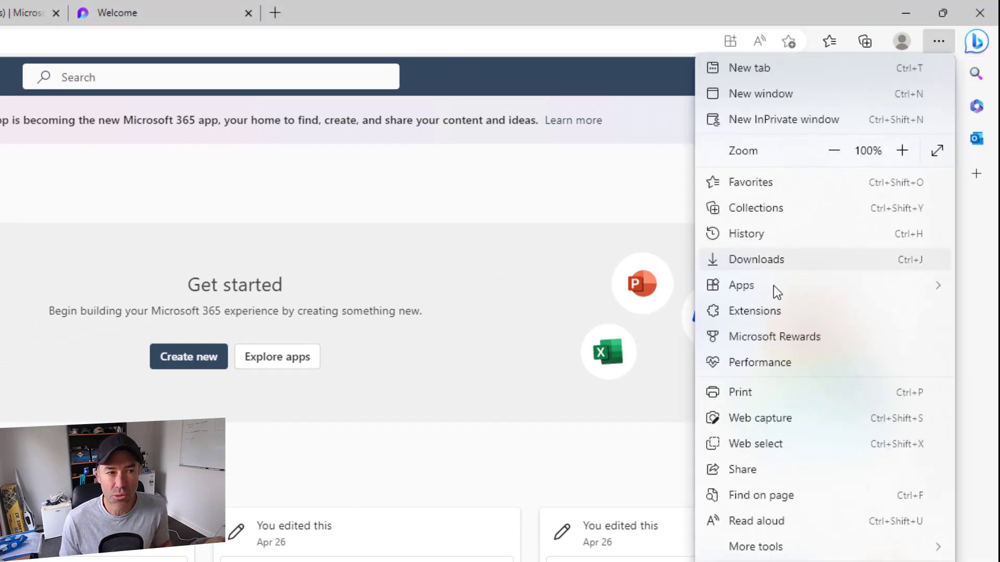
left_click(741, 284)
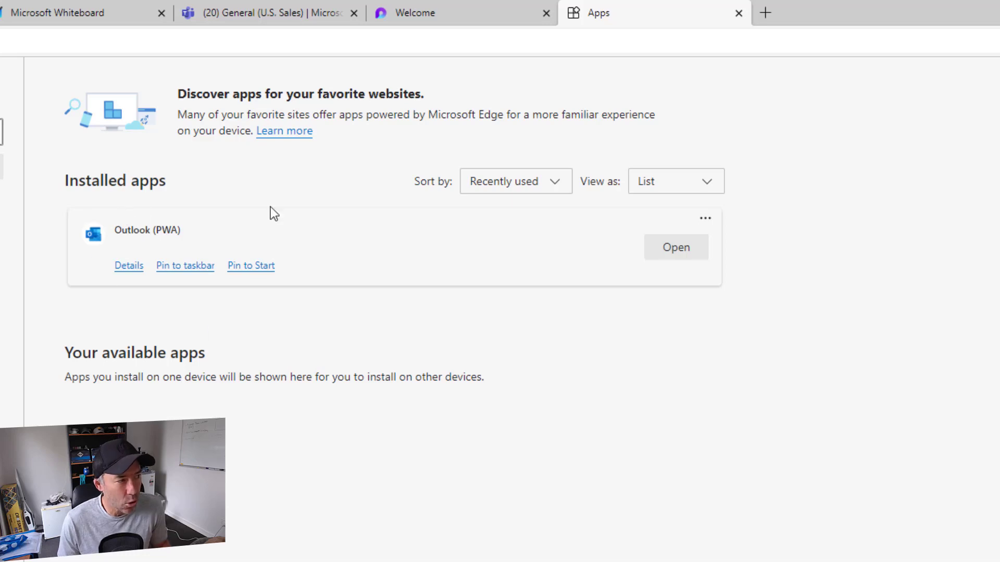
mouse_move(704, 219)
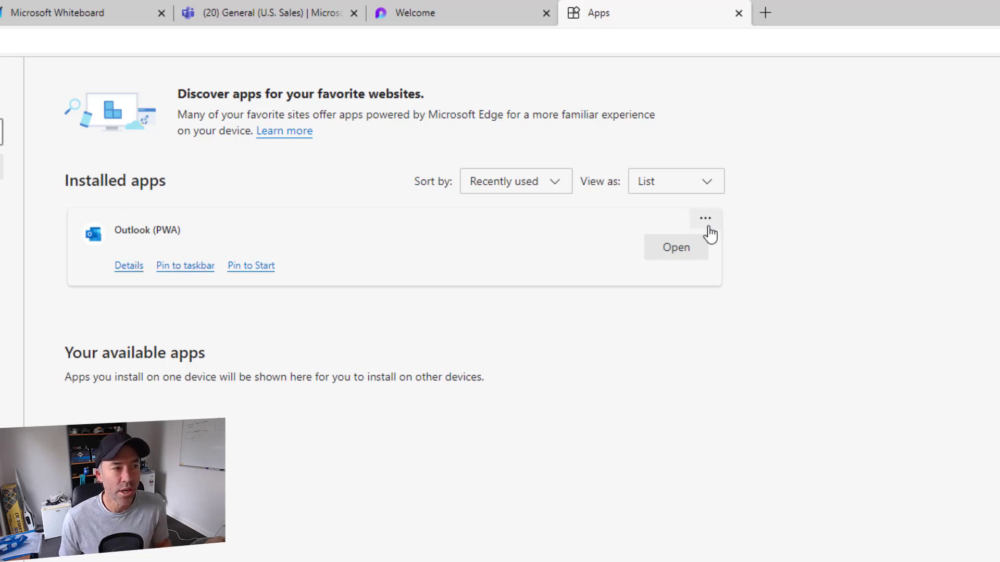
- Uninstall Outlook (PWA) with 'Also clear data from Microsoft Edge' ticked and confirm Remove
left_click(704, 218)
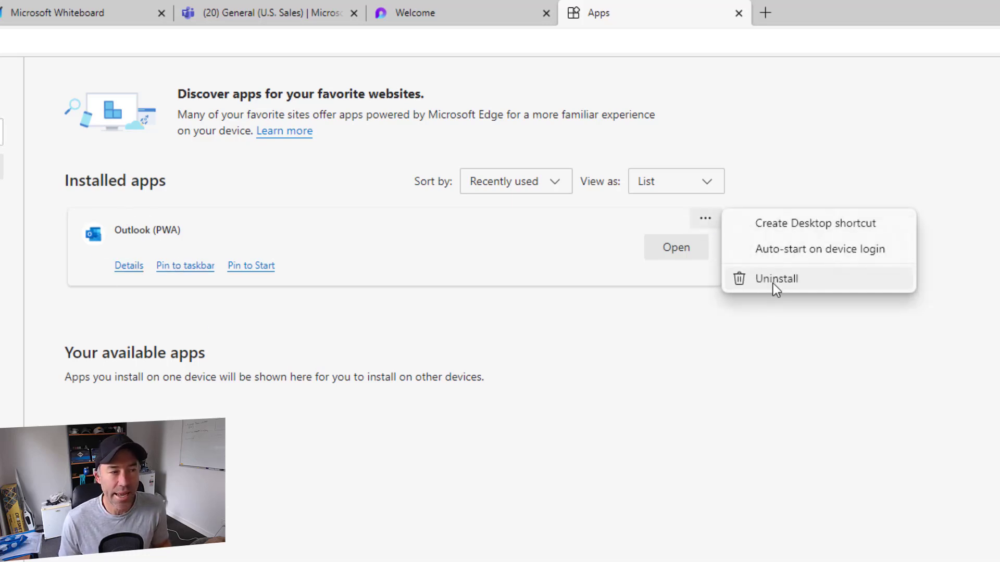
left_click(776, 278)
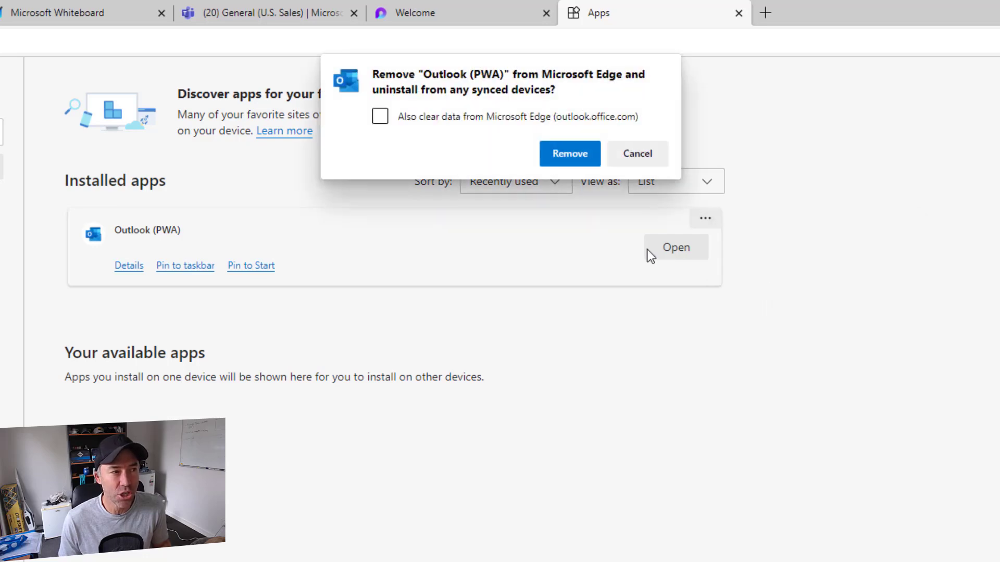
mouse_move(569, 153)
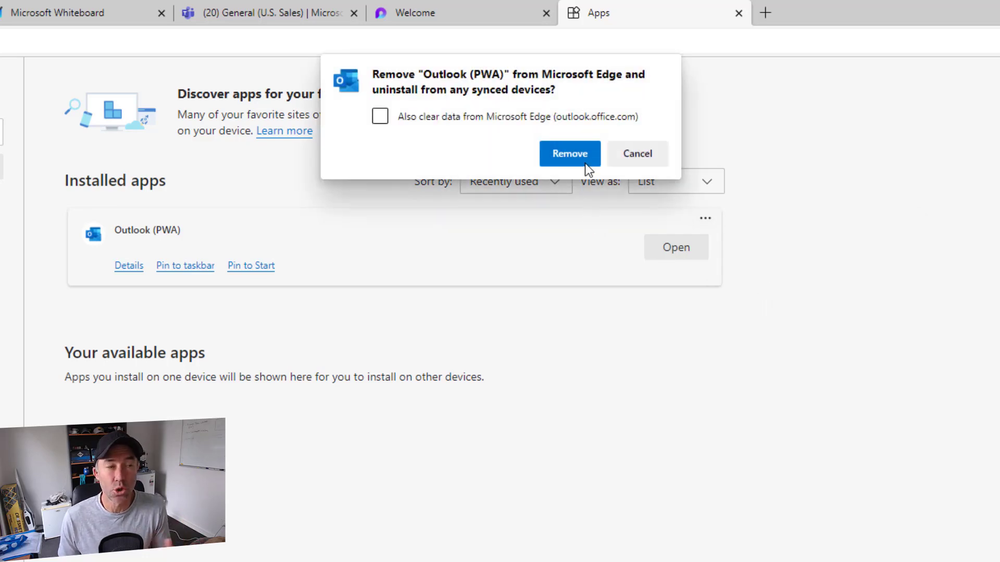
mouse_move(501, 145)
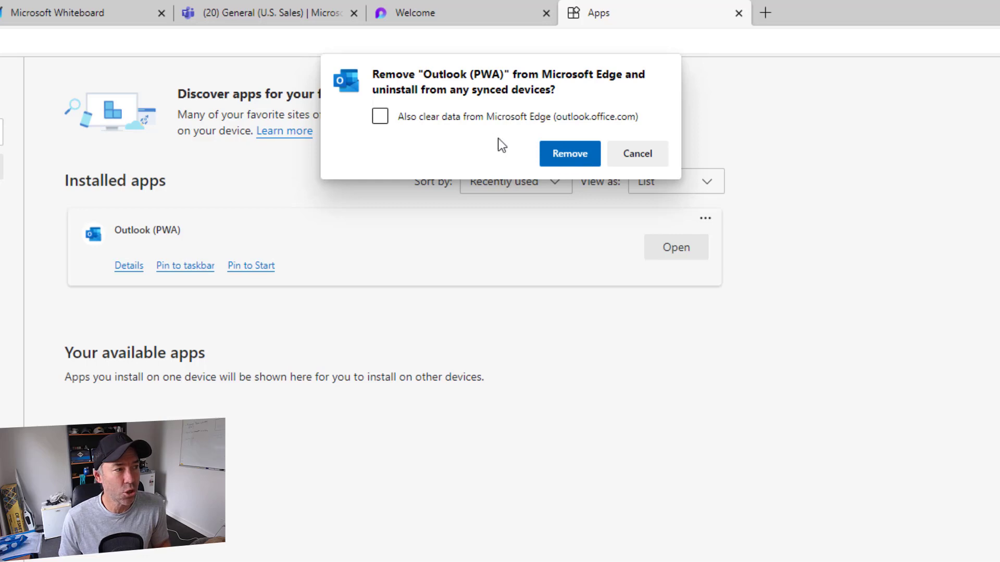
mouse_move(434, 132)
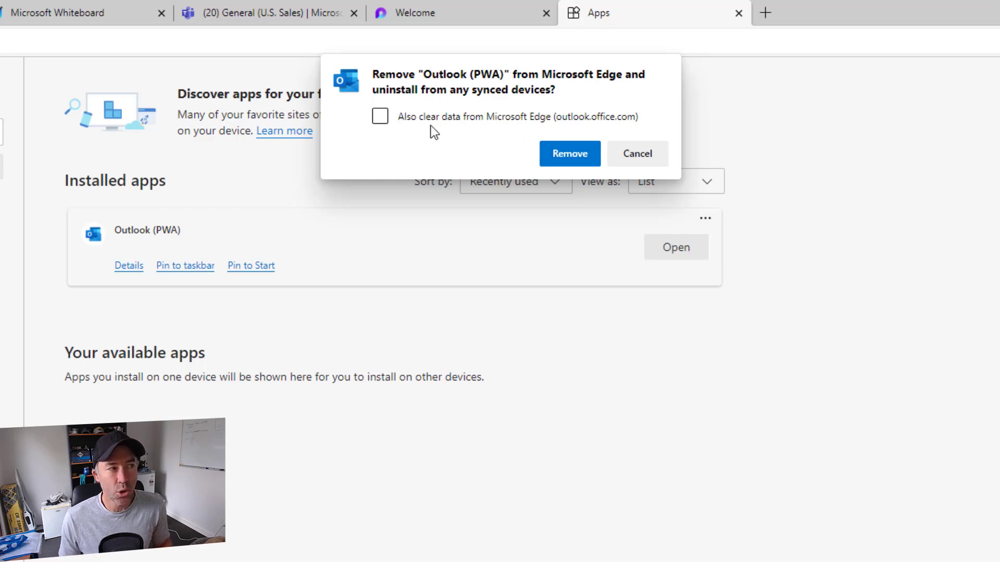
mouse_move(526, 134)
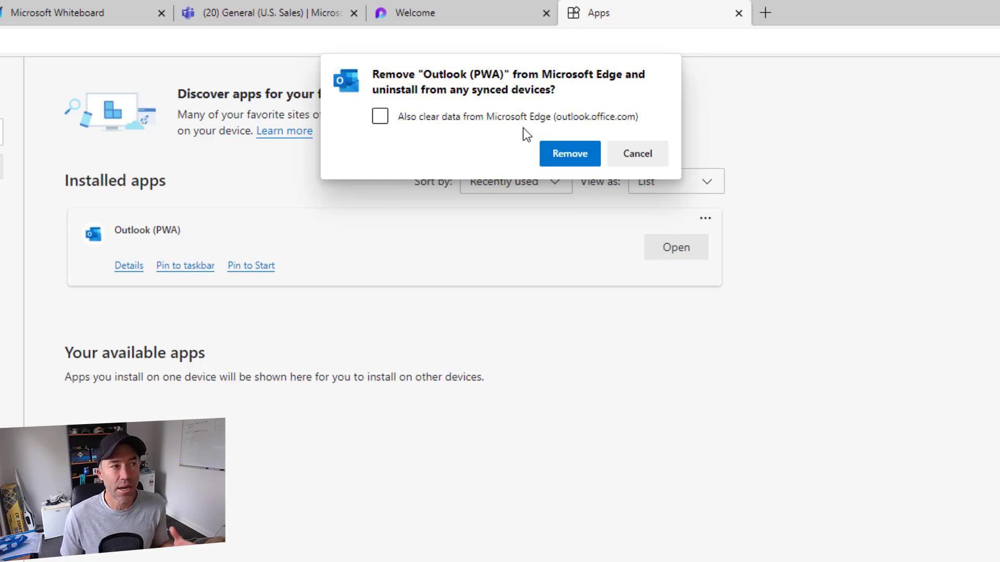
left_click(380, 116)
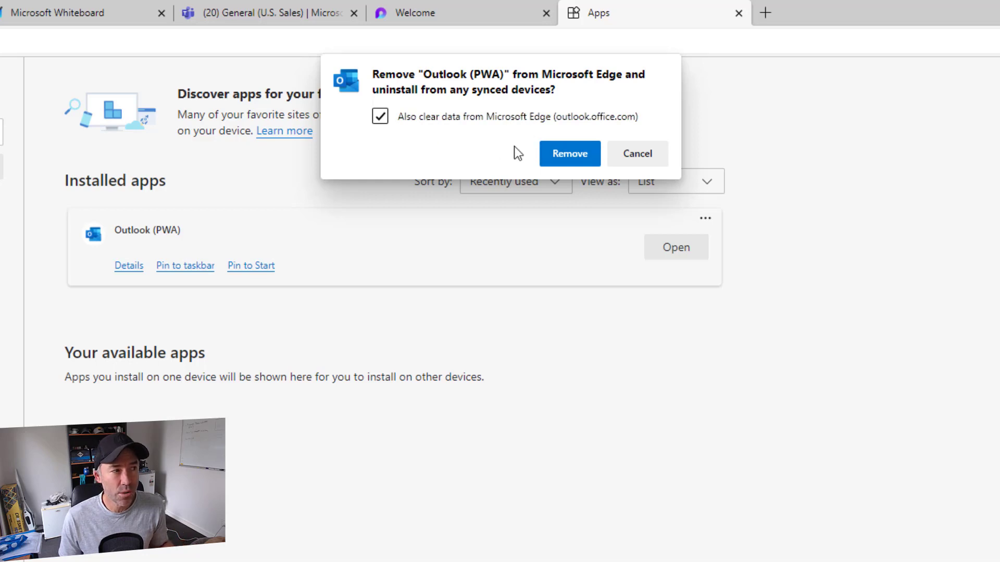
left_click(568, 153)
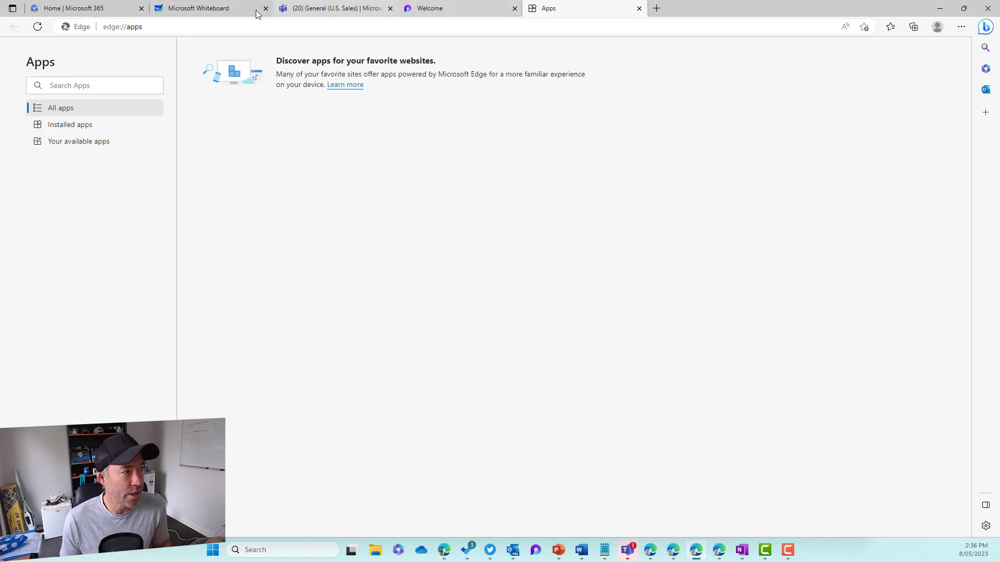
- Switch Desktop notifications off in Outlook on the web's quick settings
left_click(86, 9)
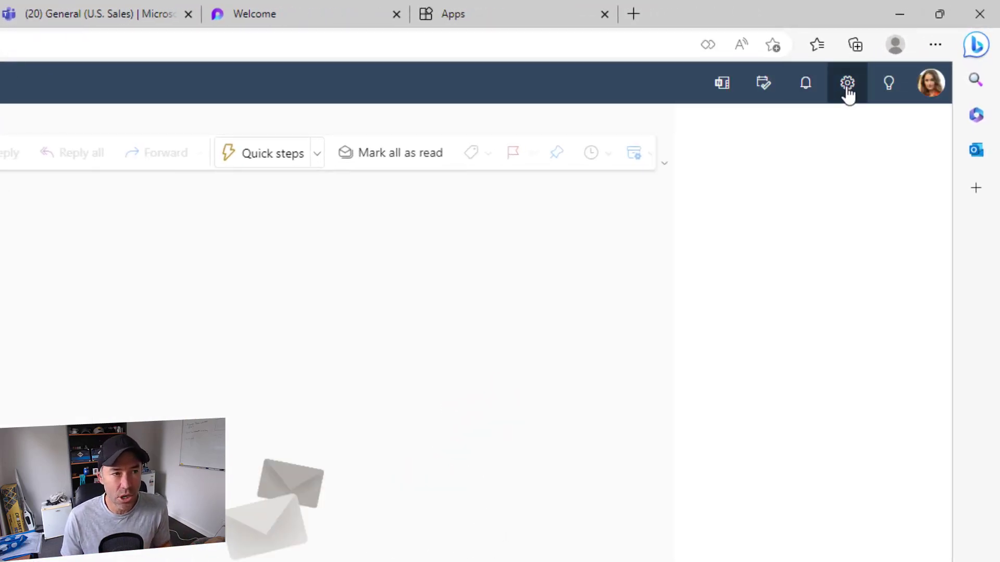
left_click(846, 82)
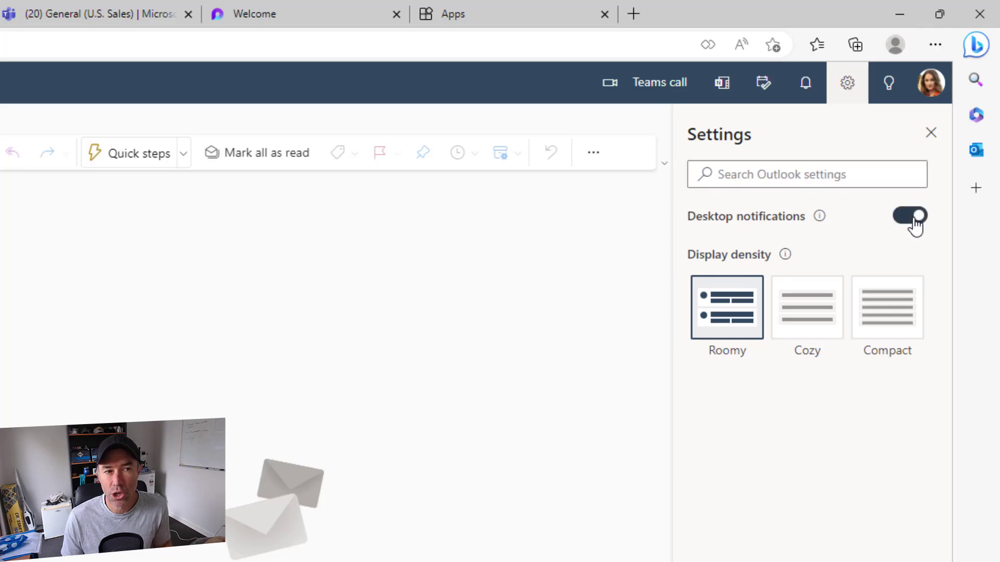
scroll("up", 3)
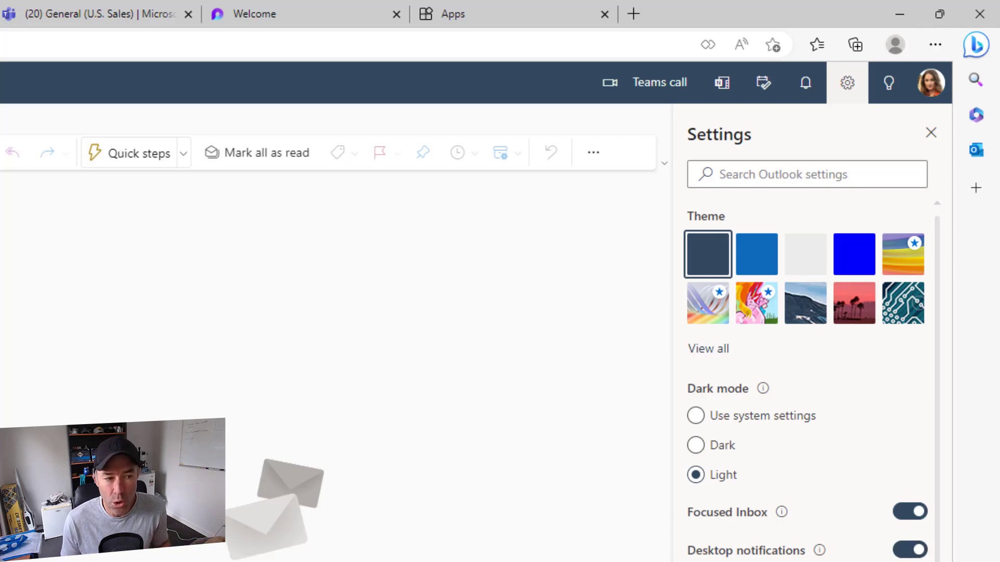
left_click(909, 550)
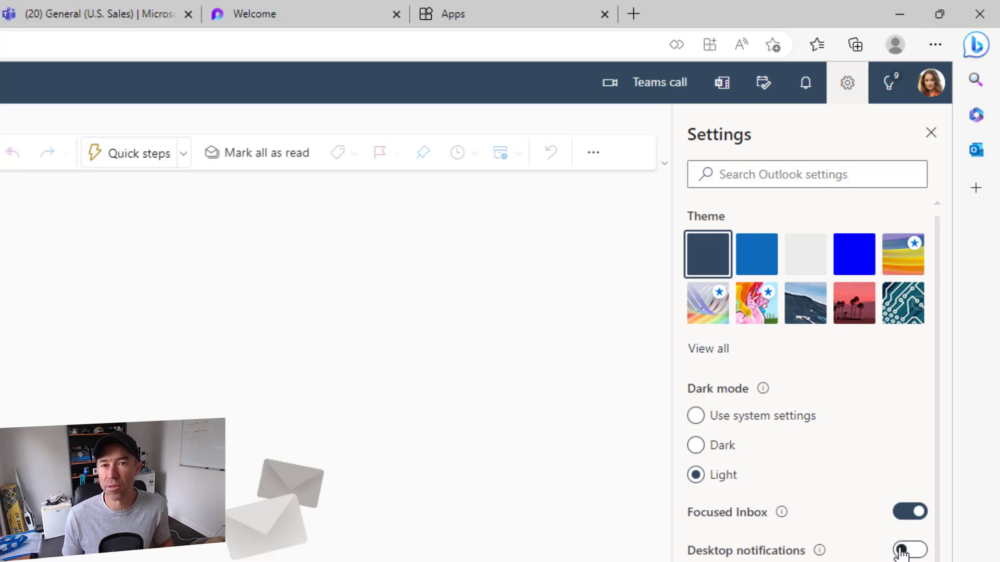